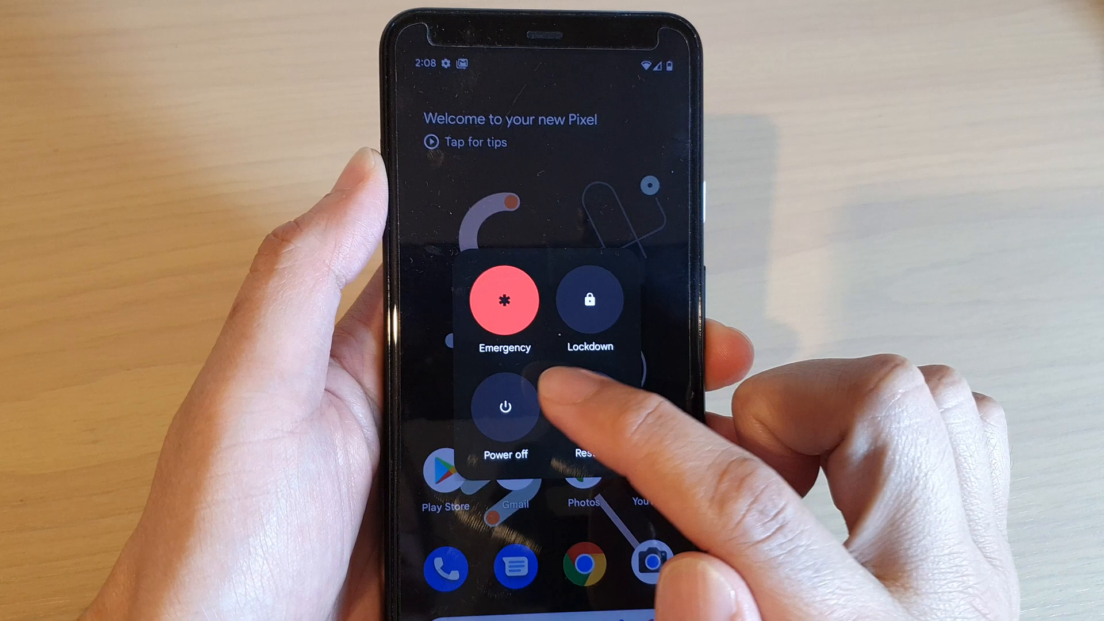
Choose Power off so the Pixel shows 'Shutting down...'.
left_click(505, 408)
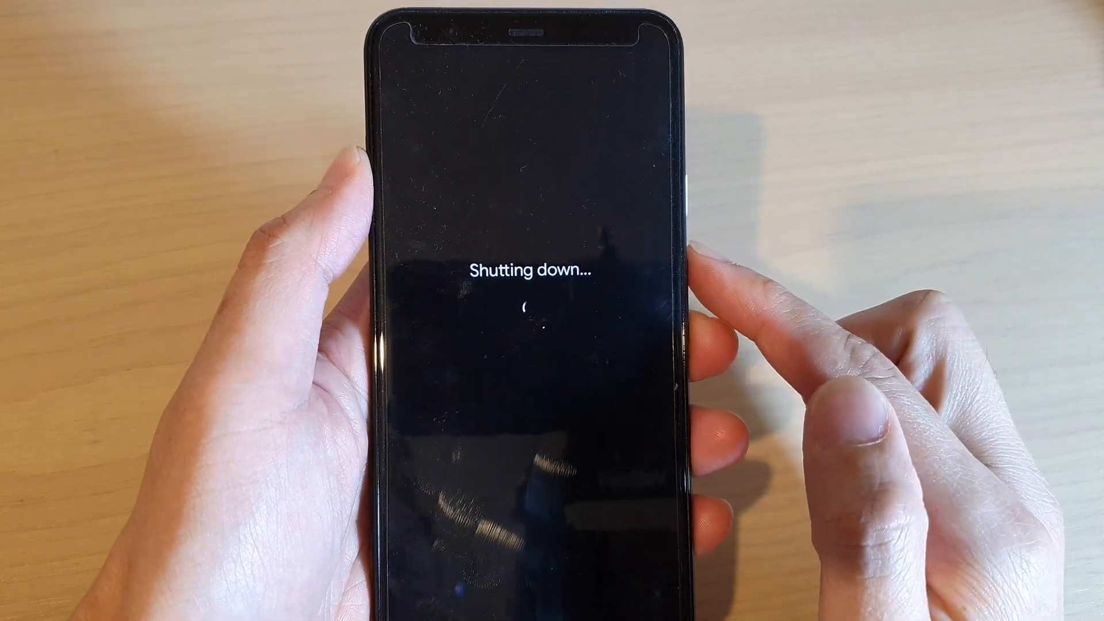